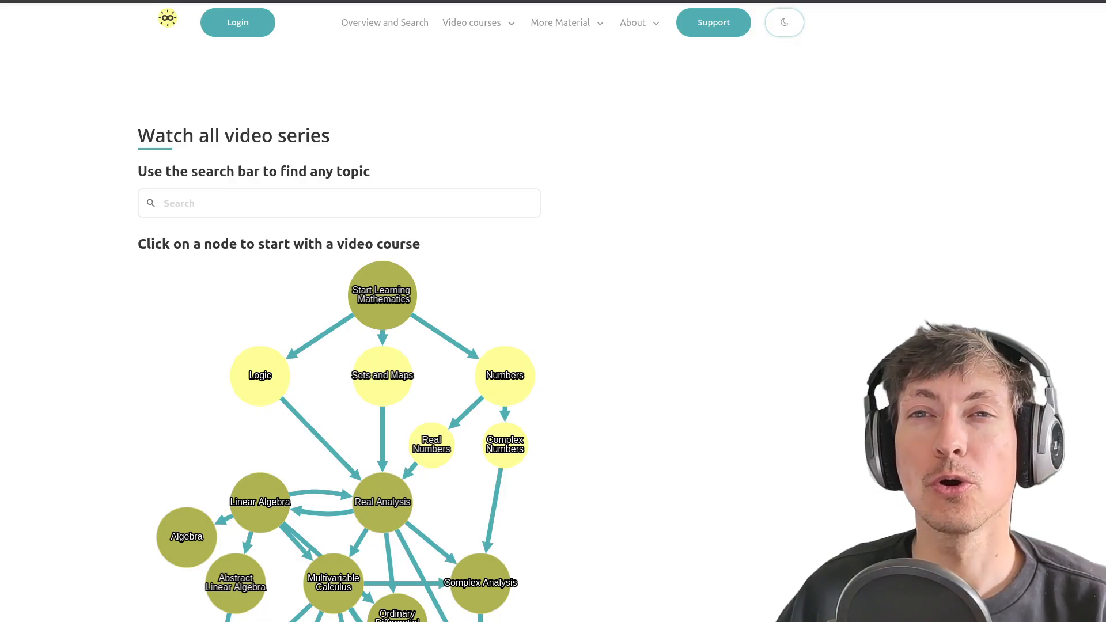
Scroll down the Multivariable Calculus page past Part 1 to the supporter membership offers.
{"action": "scroll", "scroll_direction": "down", "scroll_amount": 3}
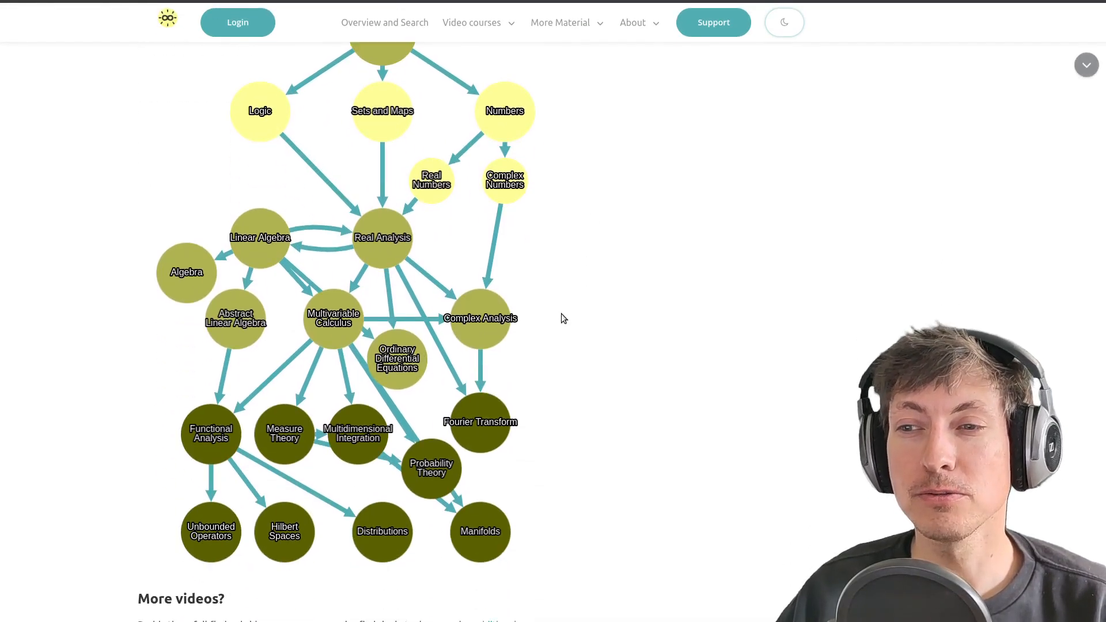
{"action": "scroll", "scroll_direction": "down", "scroll_amount": 3}
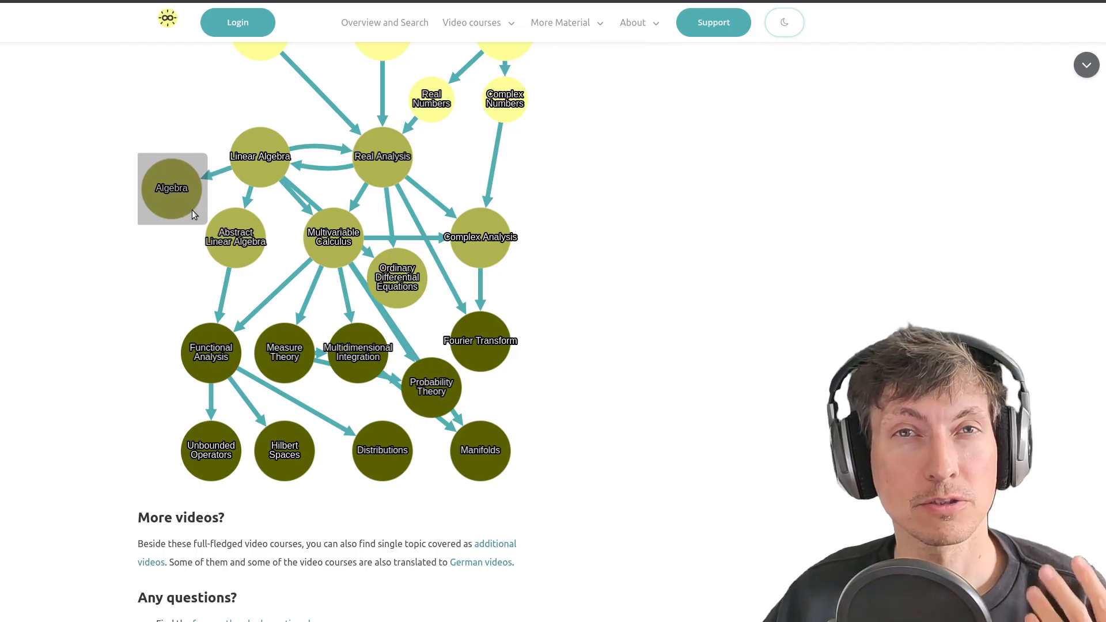
{"action": "mouse_move", "coordinate": [194, 232]}
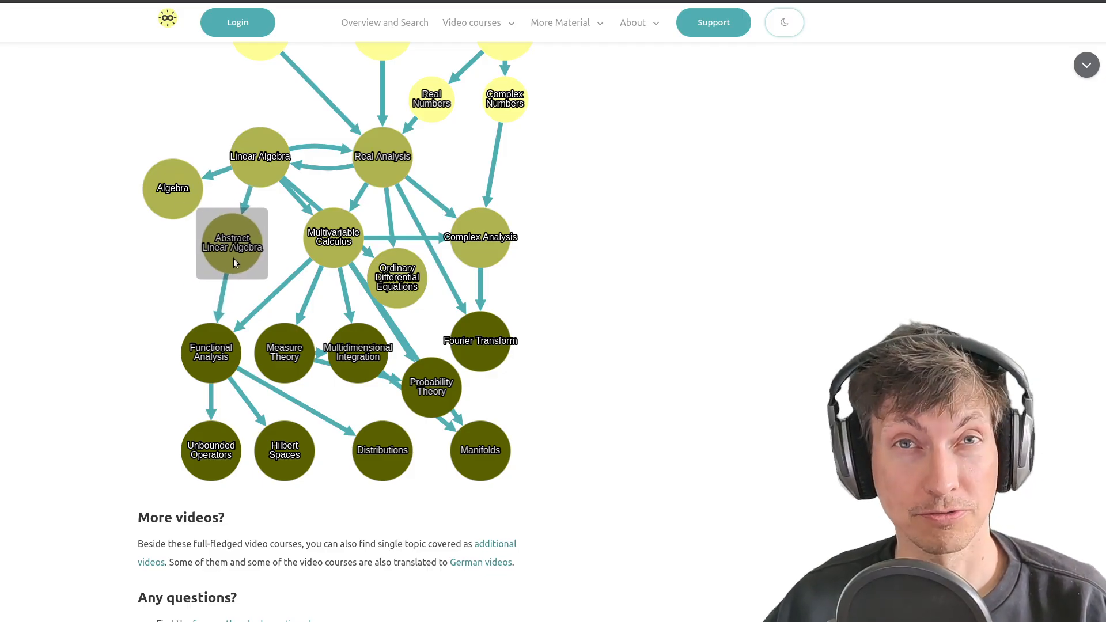
{"action": "mouse_move", "coordinate": [219, 268]}
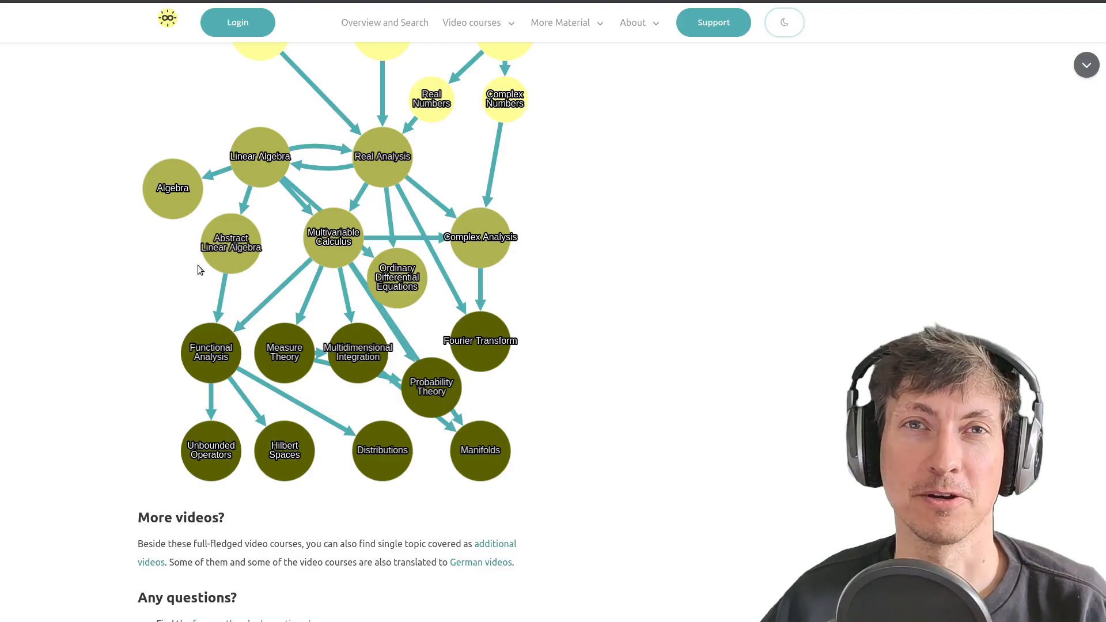
{"action": "mouse_move", "coordinate": [228, 261]}
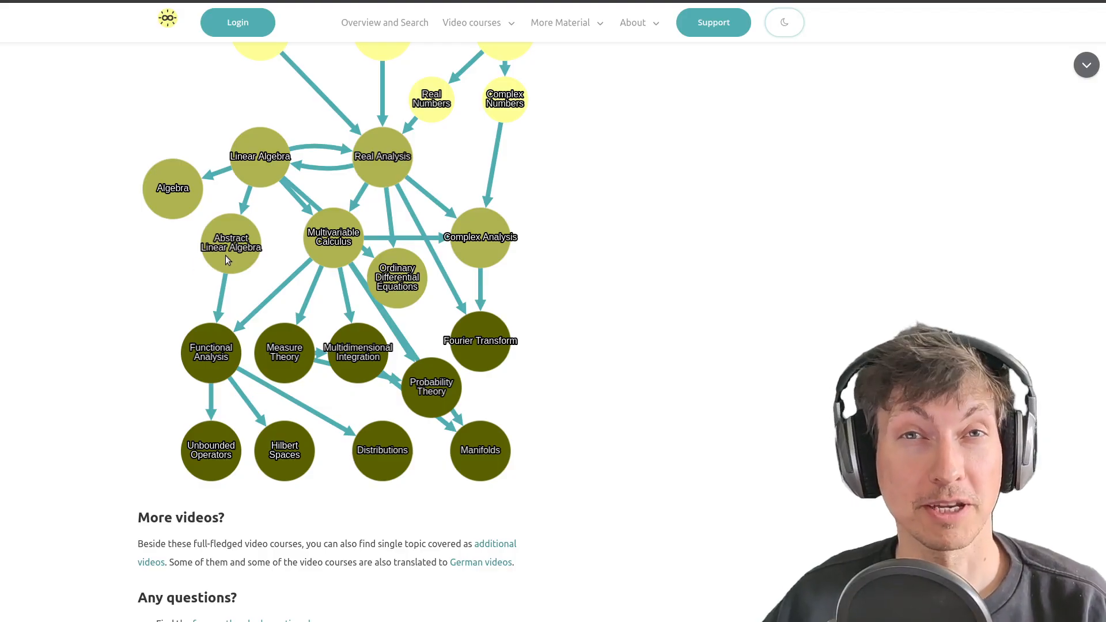
{"action": "mouse_move", "coordinate": [194, 325]}
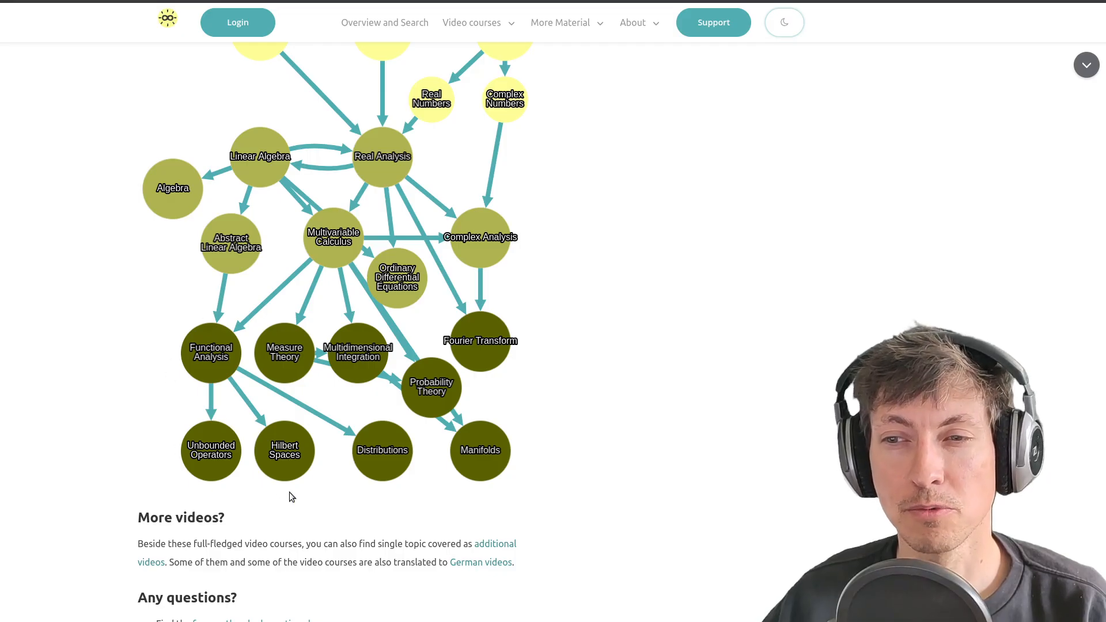
{"action": "mouse_move", "coordinate": [145, 451]}
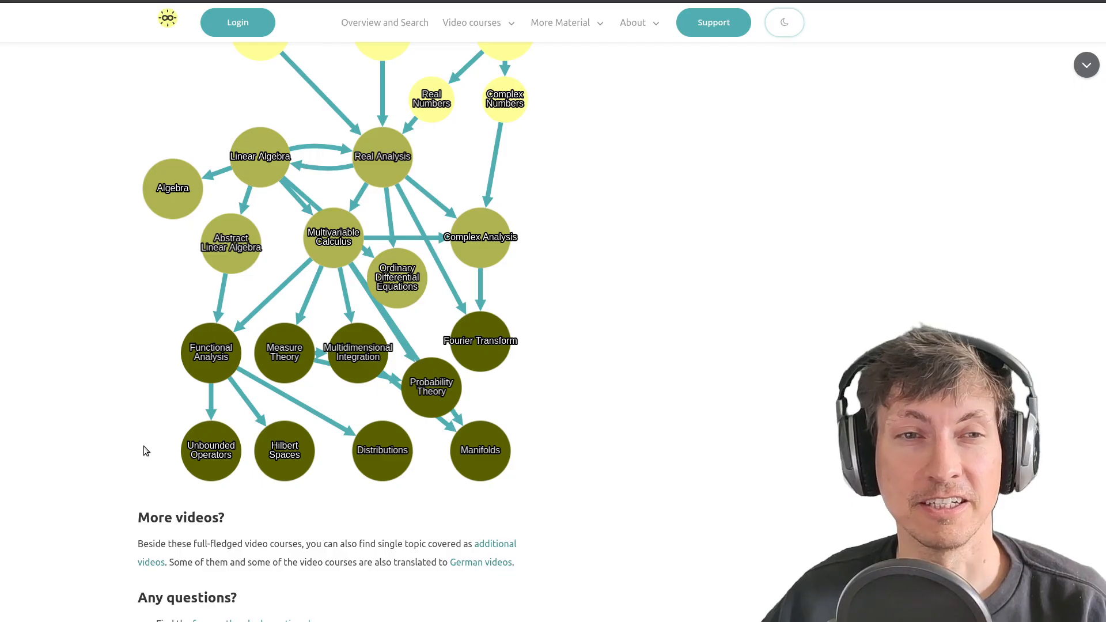
{"action": "mouse_move", "coordinate": [223, 377]}
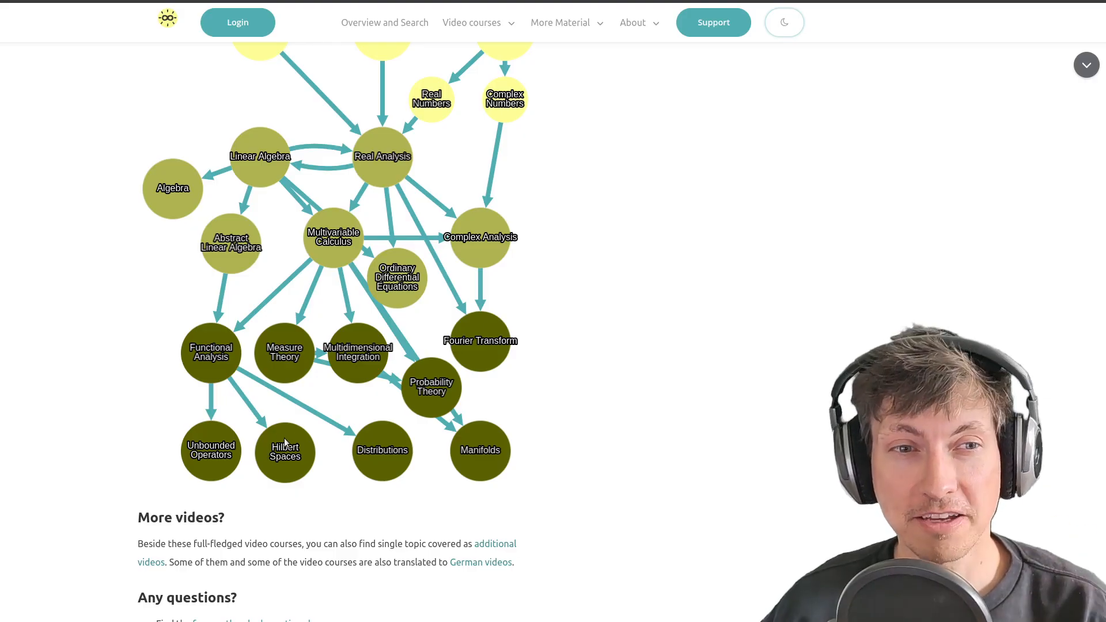
{"action": "mouse_move", "coordinate": [357, 423]}
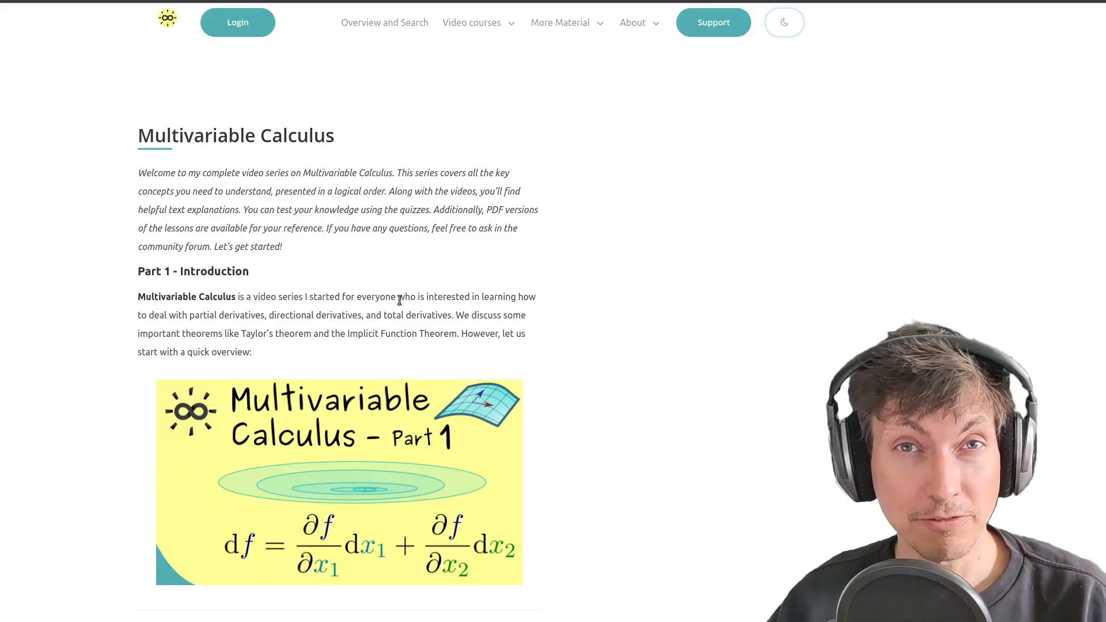
{"action": "scroll", "scroll_direction": "down", "scroll_amount": 3}
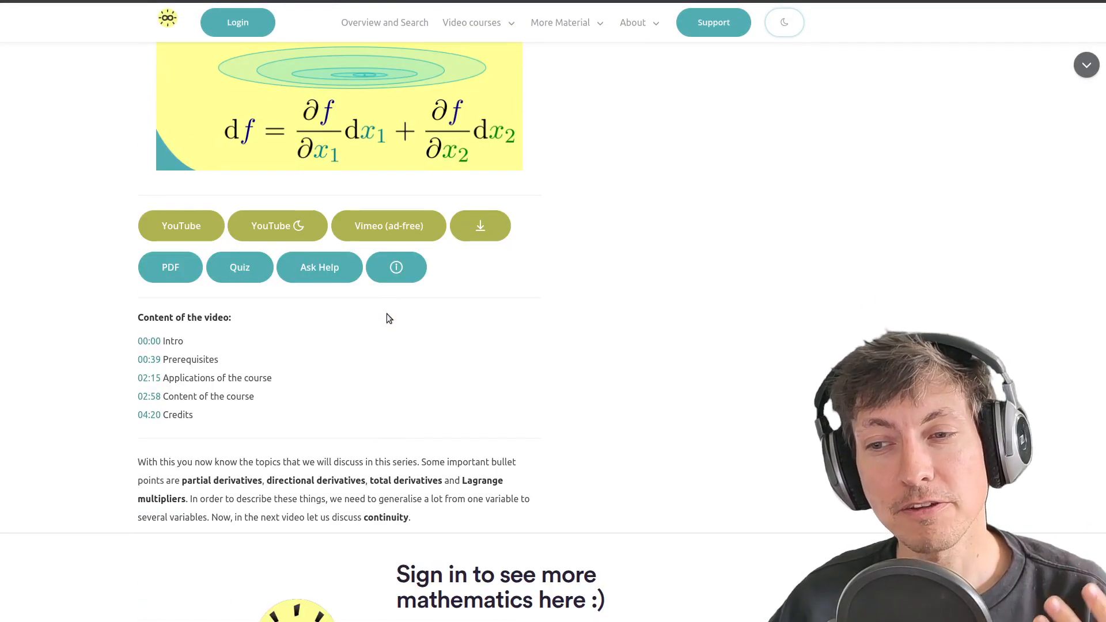
{"action": "scroll", "scroll_direction": "down", "scroll_amount": 3}
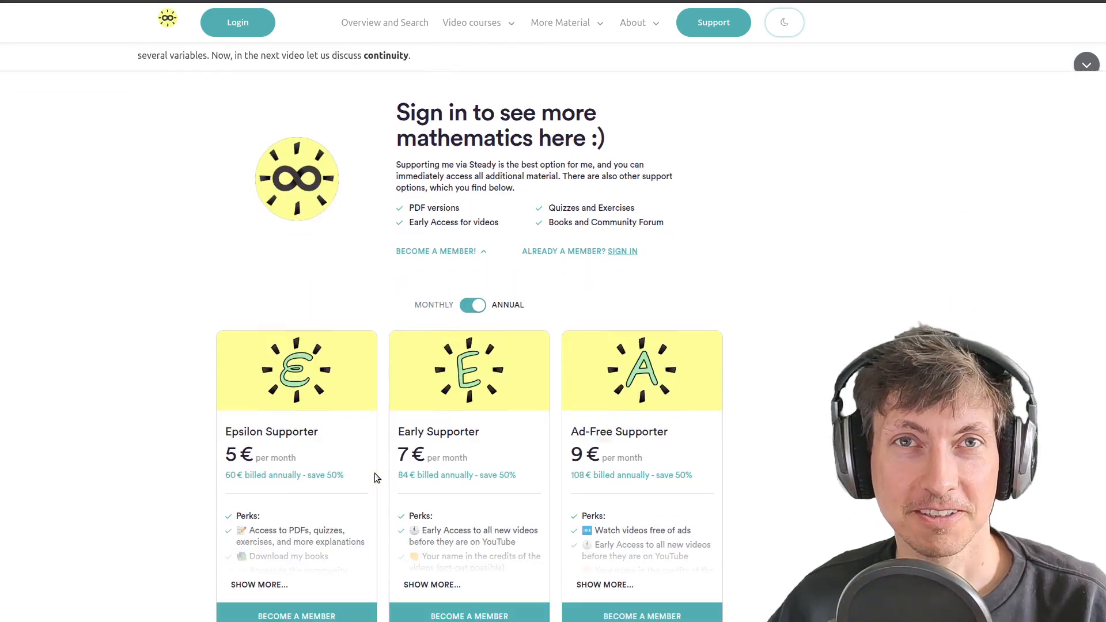
{"action": "scroll", "scroll_direction": "down", "scroll_amount": 3}
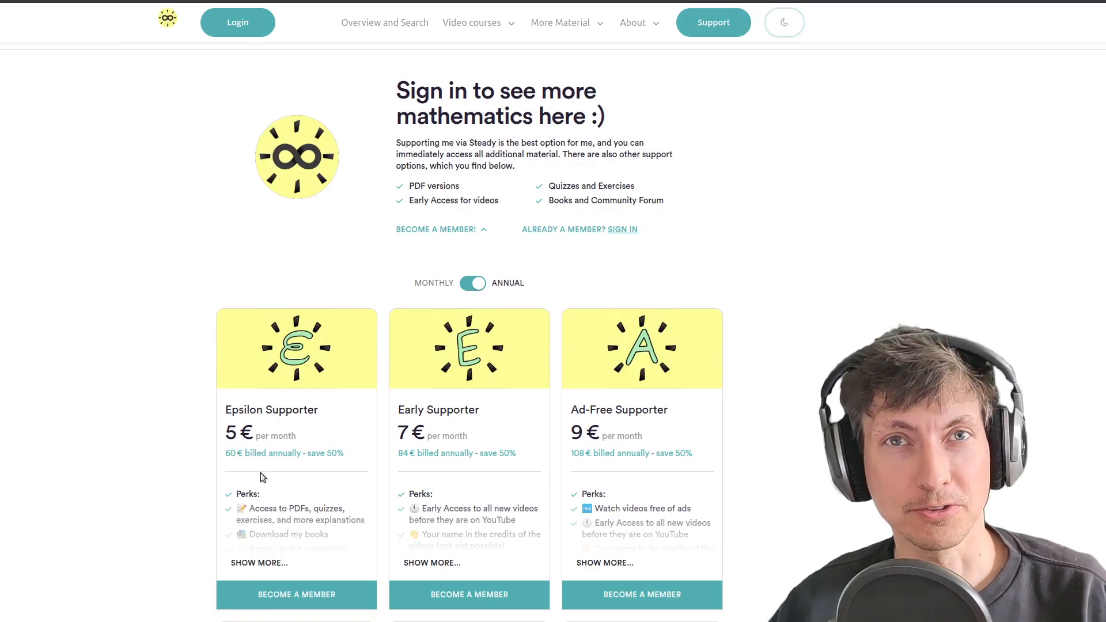
{"action": "mouse_move", "coordinate": [232, 290]}
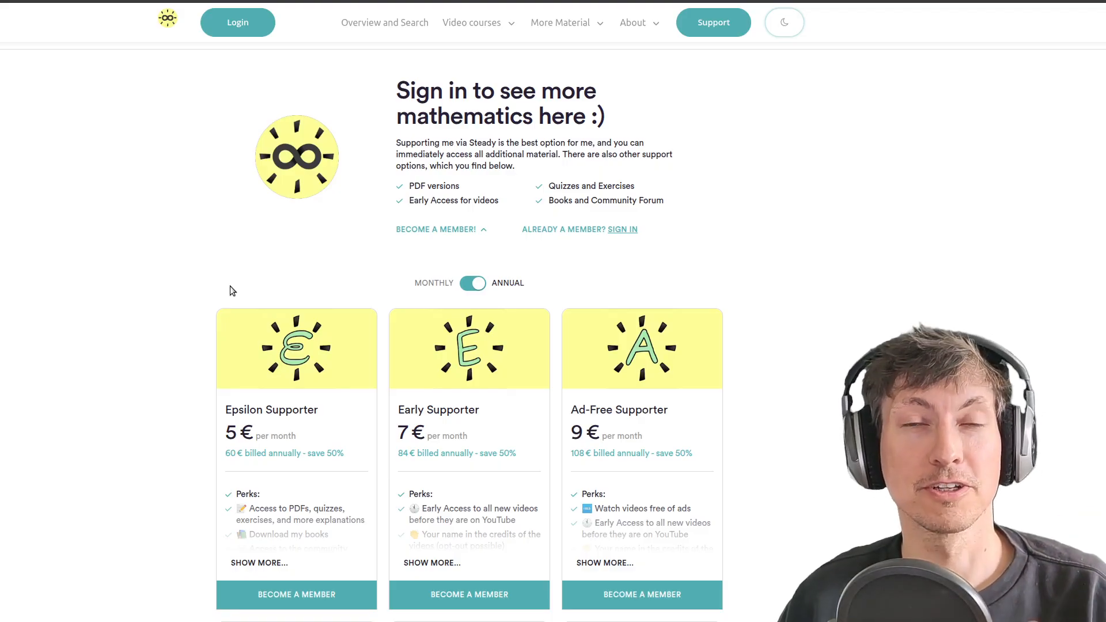
{"action": "mouse_move", "coordinate": [364, 422]}
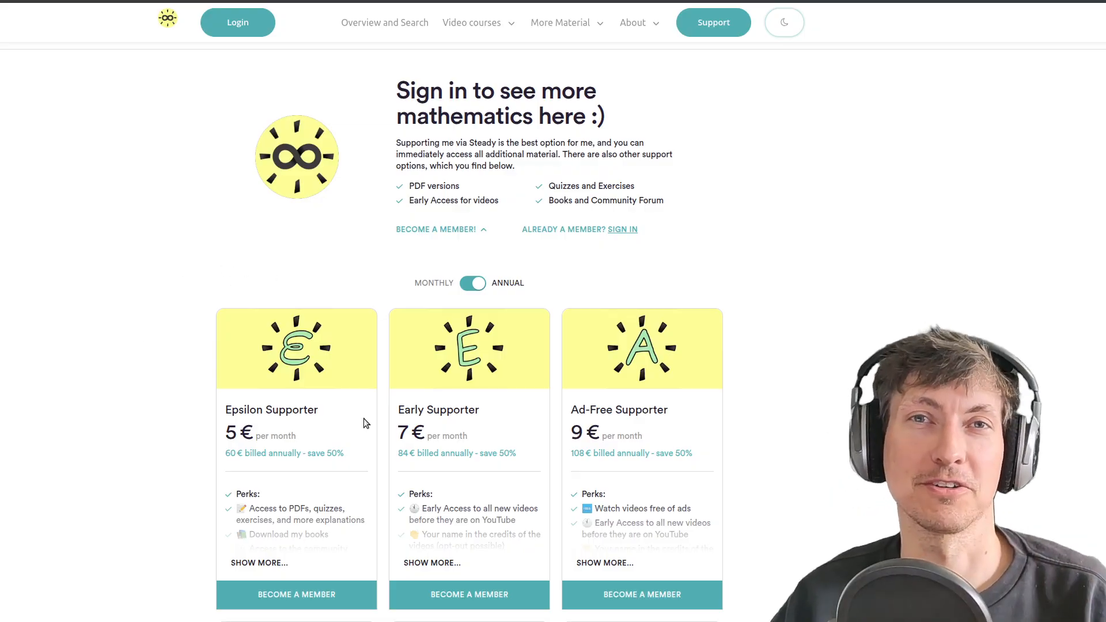
{"action": "mouse_move", "coordinate": [422, 278]}
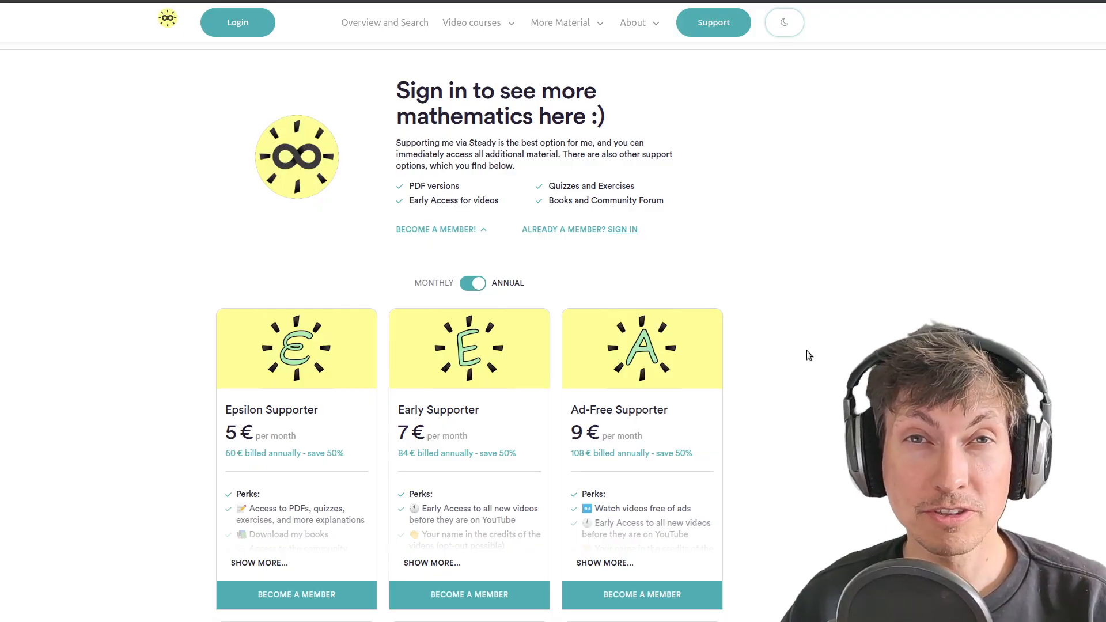
{"action": "mouse_move", "coordinate": [819, 361]}
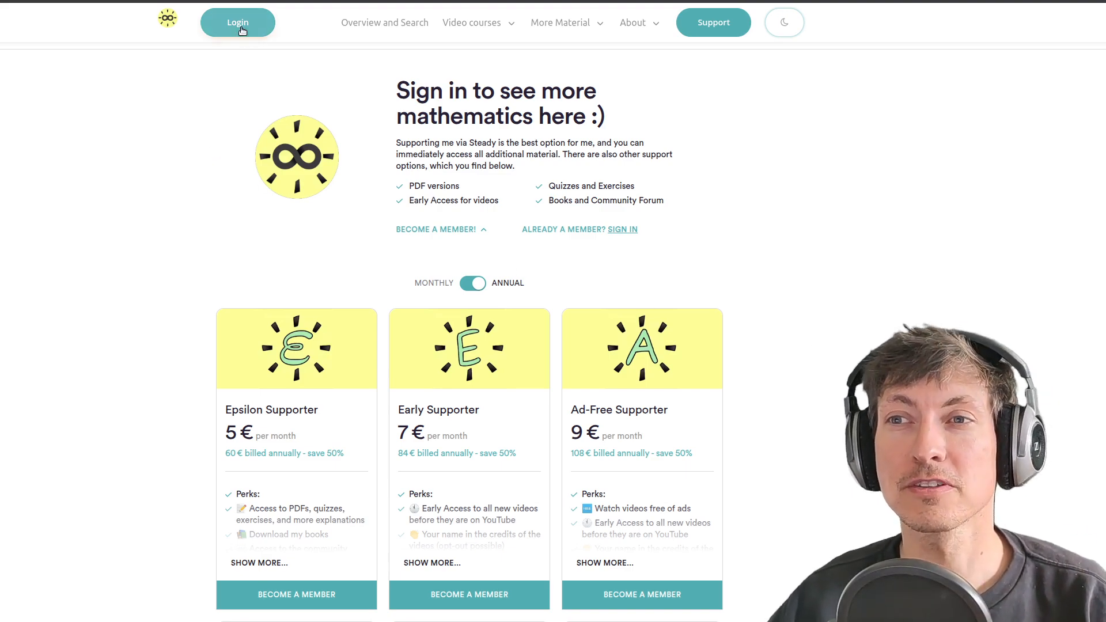
Log in and scroll through the unlocked Multivariable Calculus parts 2 to 11.
{"action": "left_click", "coordinate": [237, 22]}
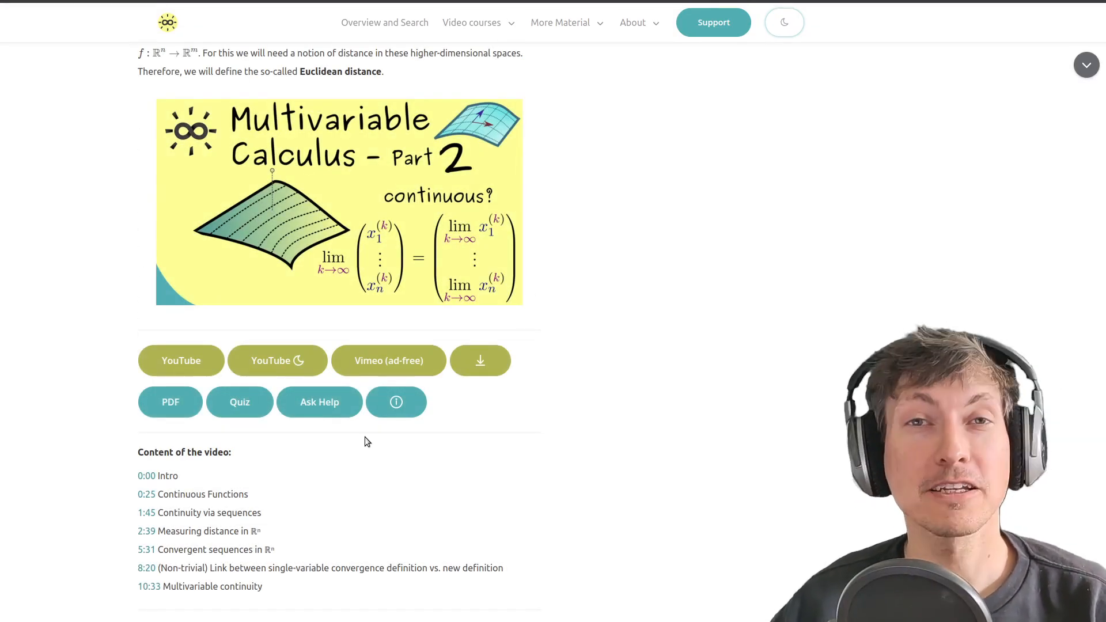
{"action": "scroll", "scroll_direction": "down", "scroll_amount": 3}
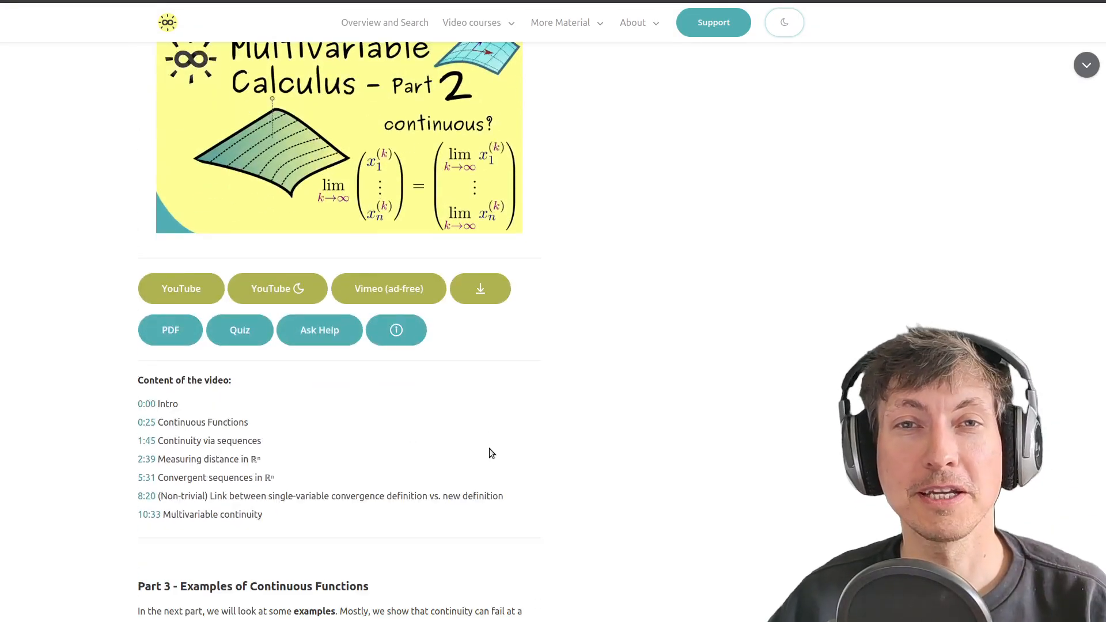
{"action": "scroll", "scroll_direction": "down", "scroll_amount": 3}
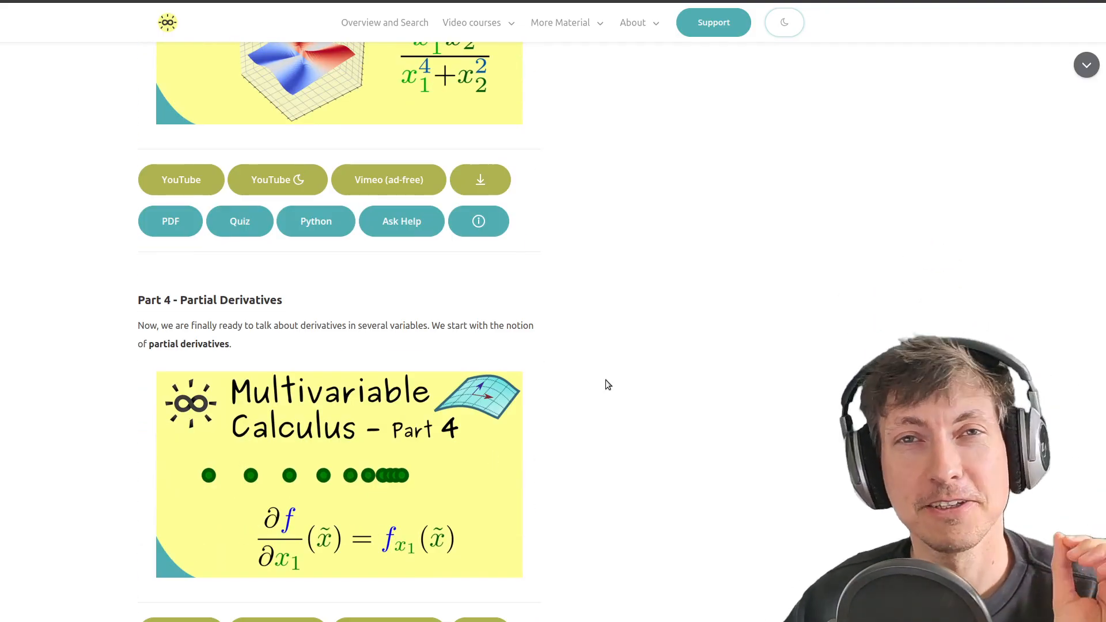
{"action": "scroll", "scroll_direction": "down", "scroll_amount": 3}
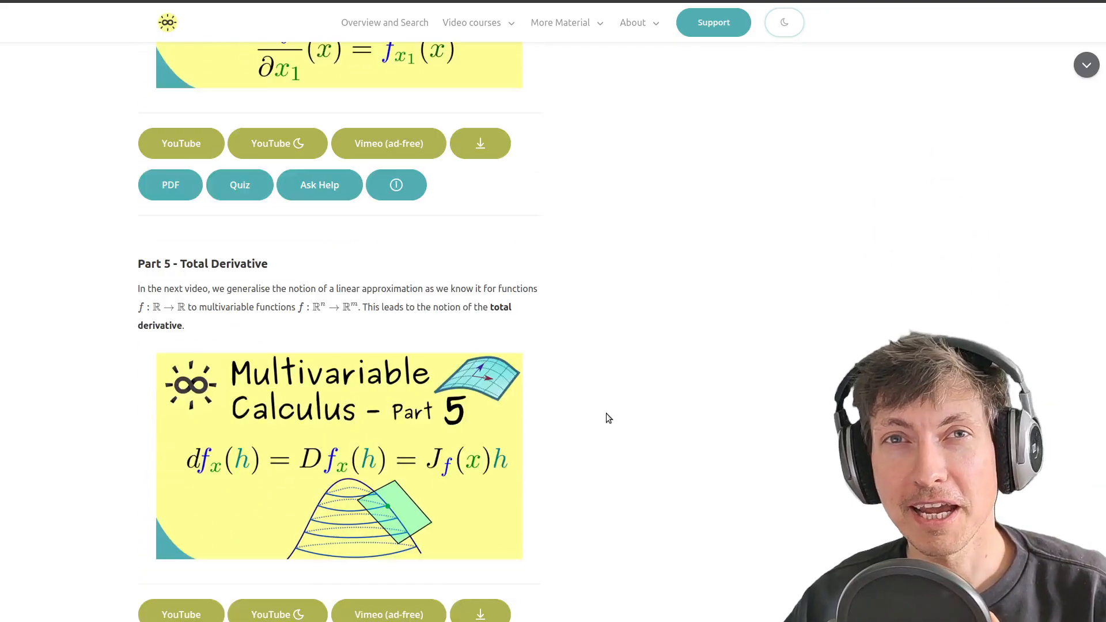
{"action": "scroll", "scroll_direction": "down", "scroll_amount": 3}
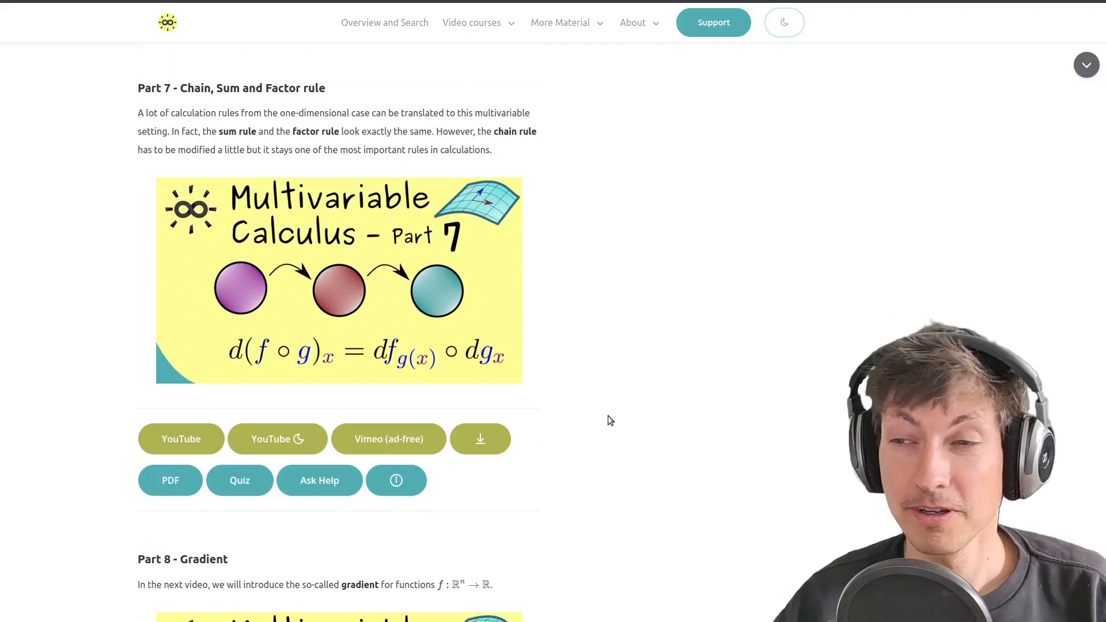
{"action": "scroll", "scroll_direction": "down", "scroll_amount": 3}
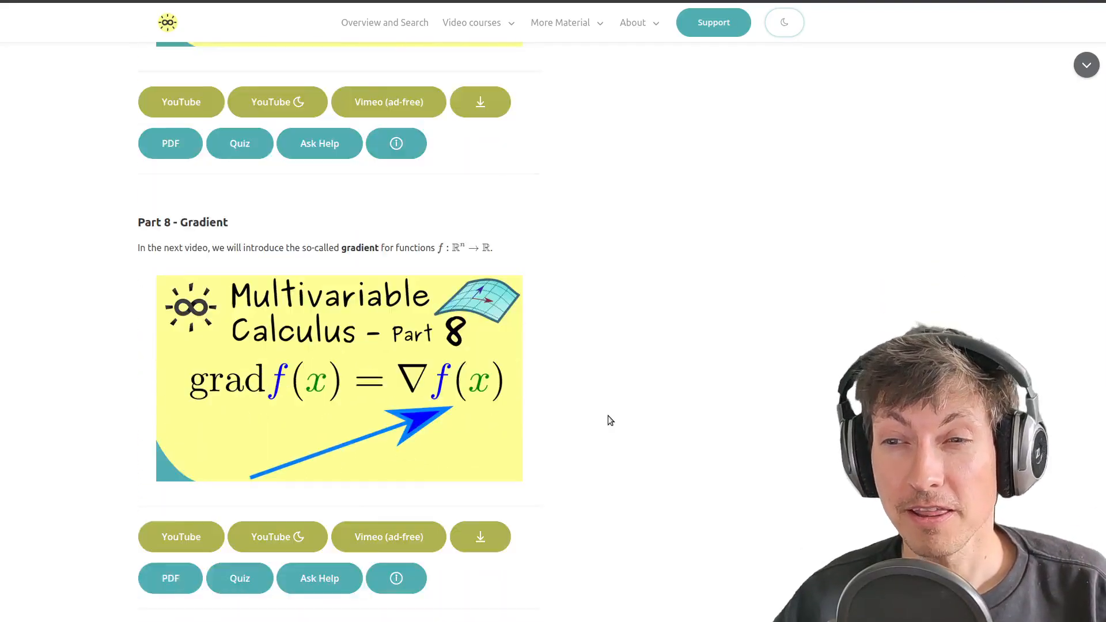
{"action": "scroll", "scroll_direction": "down", "scroll_amount": 3}
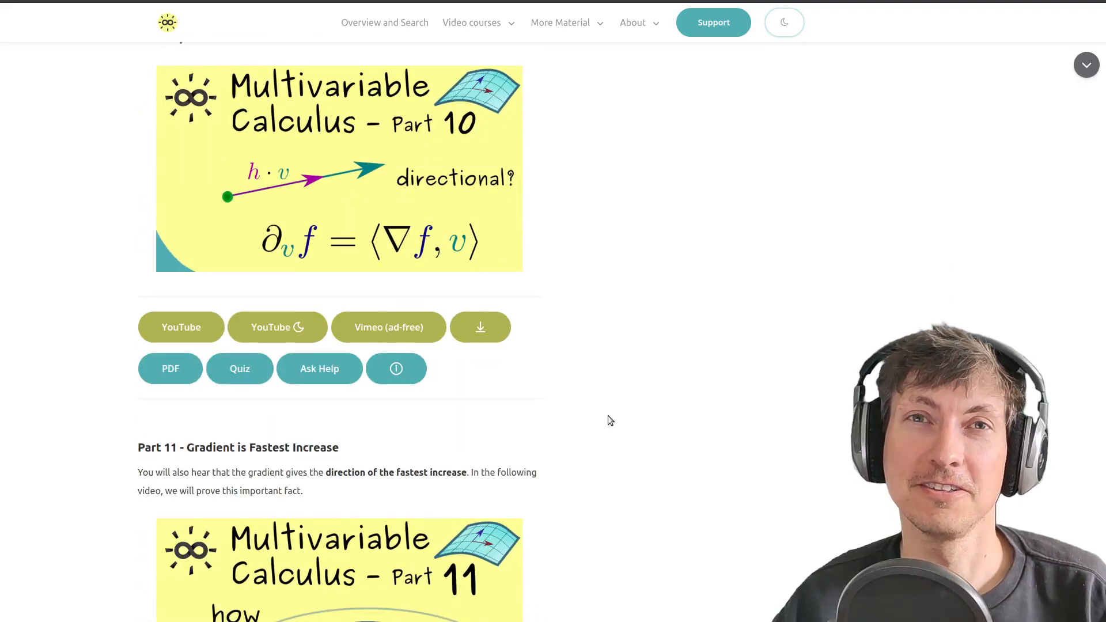
{"action": "scroll", "scroll_direction": "down", "scroll_amount": 3}
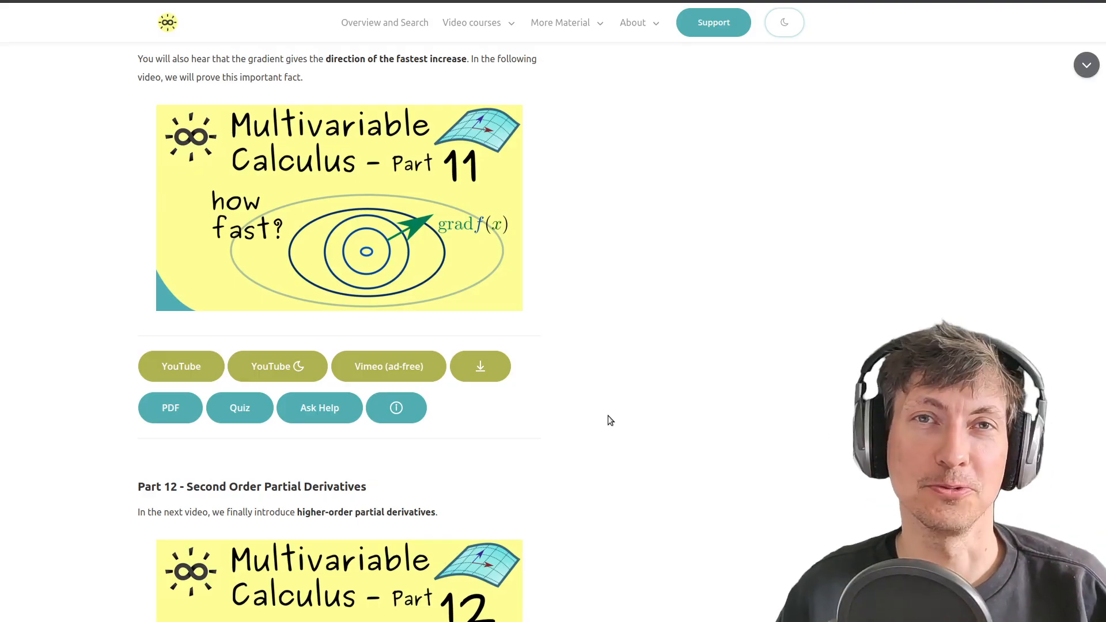
{"action": "scroll", "scroll_direction": "down", "scroll_amount": 3}
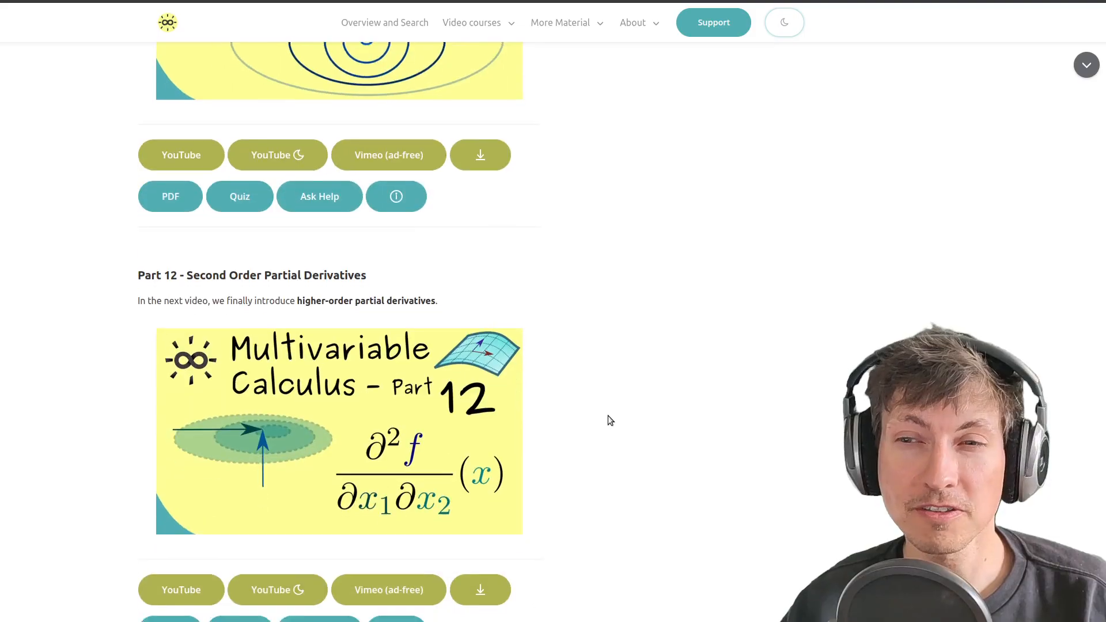
{"action": "scroll", "scroll_direction": "down", "scroll_amount": 3}
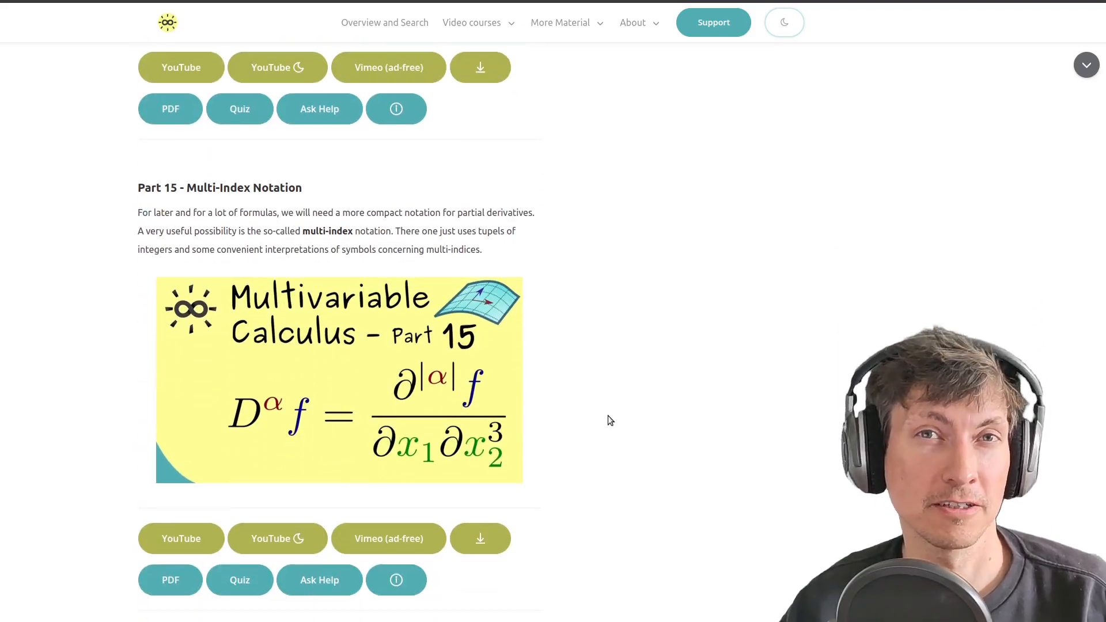
{"action": "scroll", "scroll_direction": "down", "scroll_amount": 3}
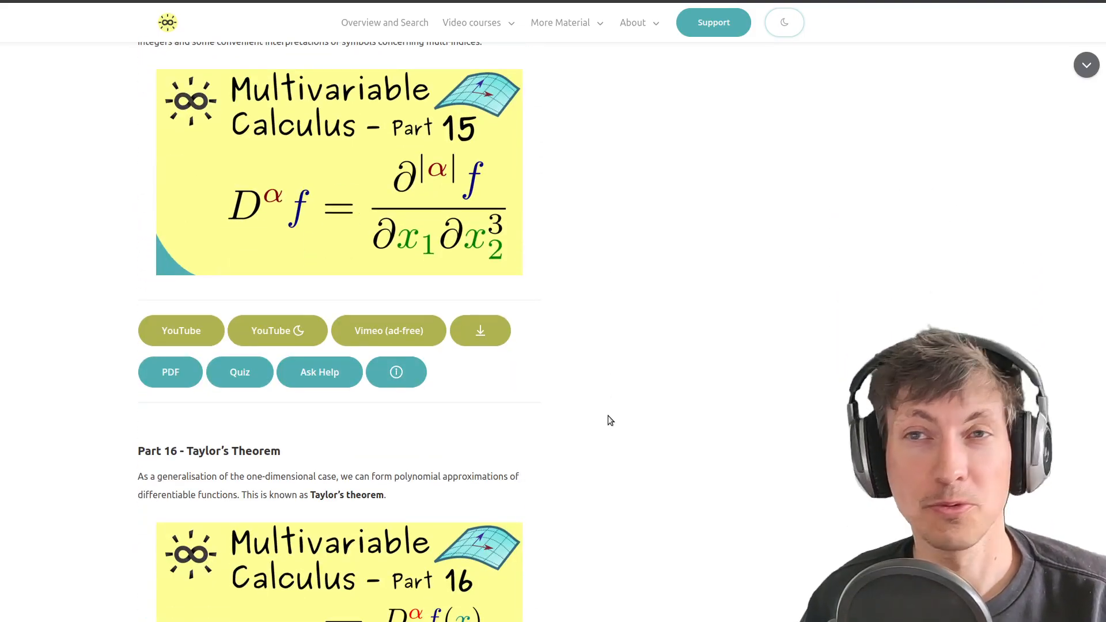